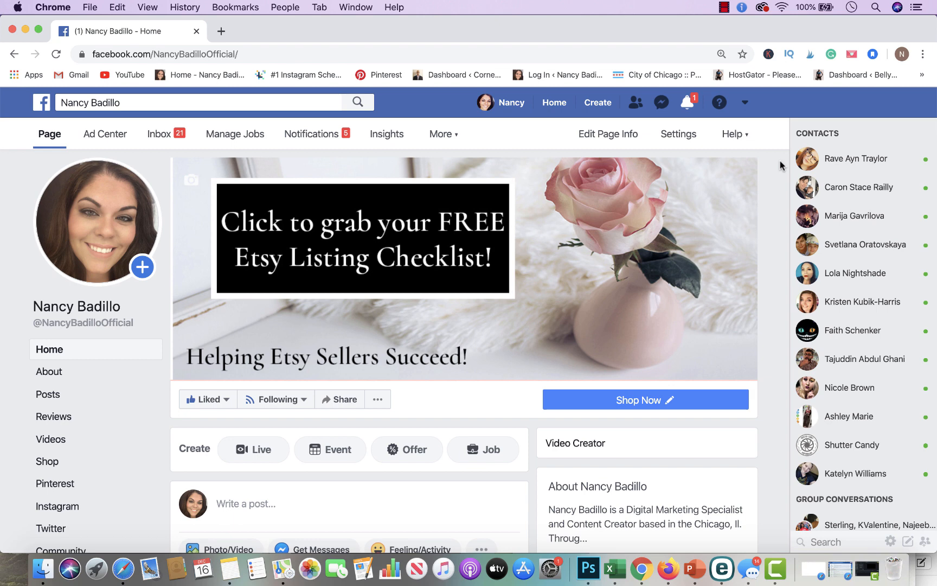
{"action": "mouse_move", "coordinate": [695, 117]}
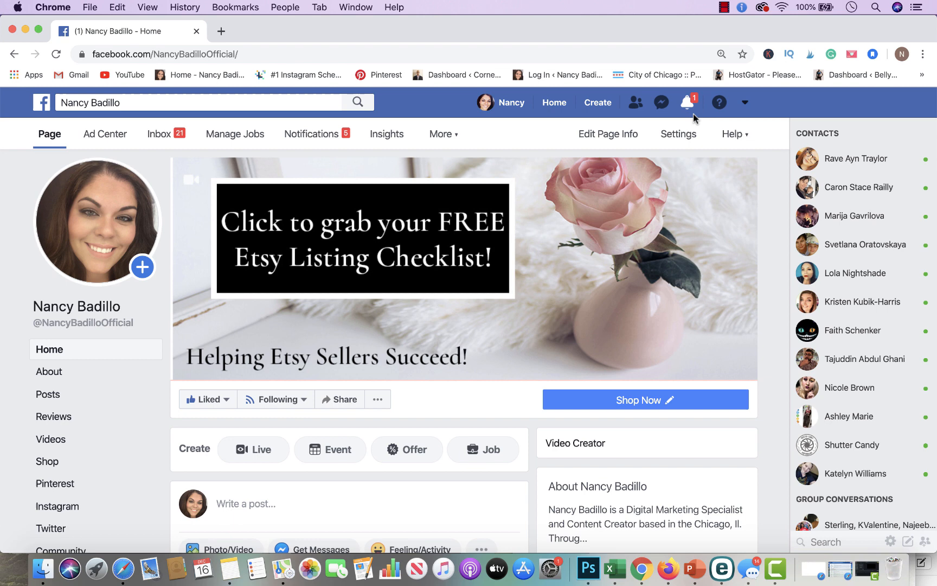
Step: Open the business page's Settings and go to its Instagram section
{"action": "left_click", "coordinate": [678, 133]}
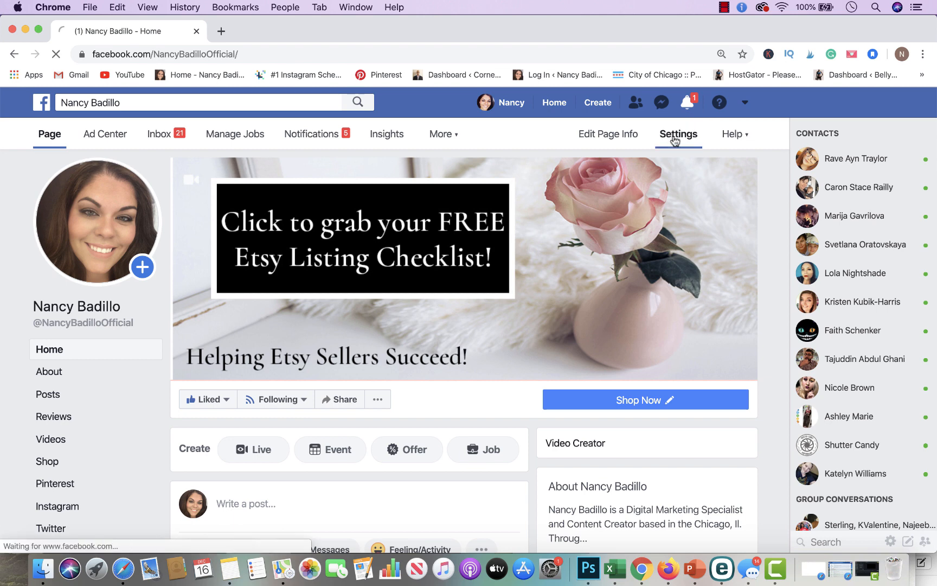
{"action": "left_click", "coordinate": [677, 134]}
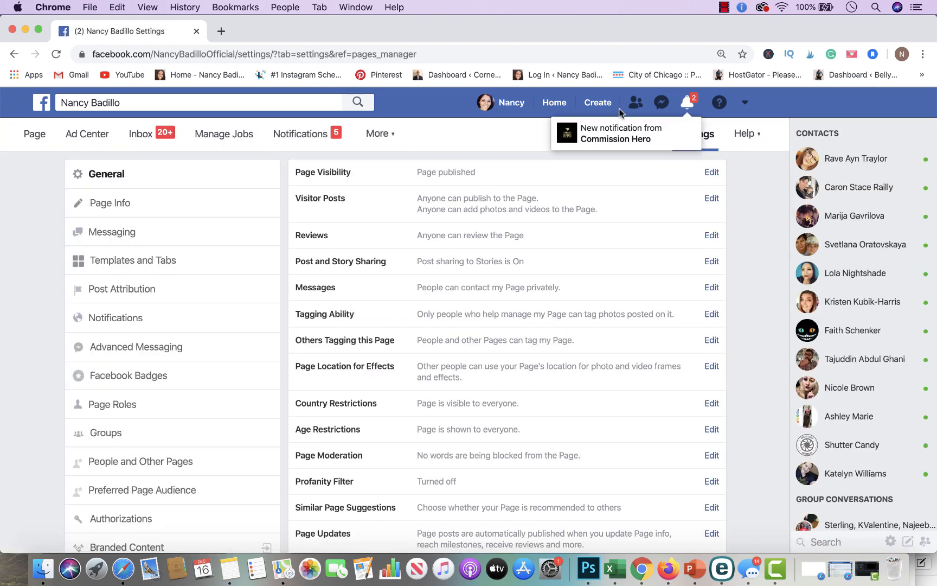
{"action": "scroll", "scroll_direction": "down", "scroll_amount": 3}
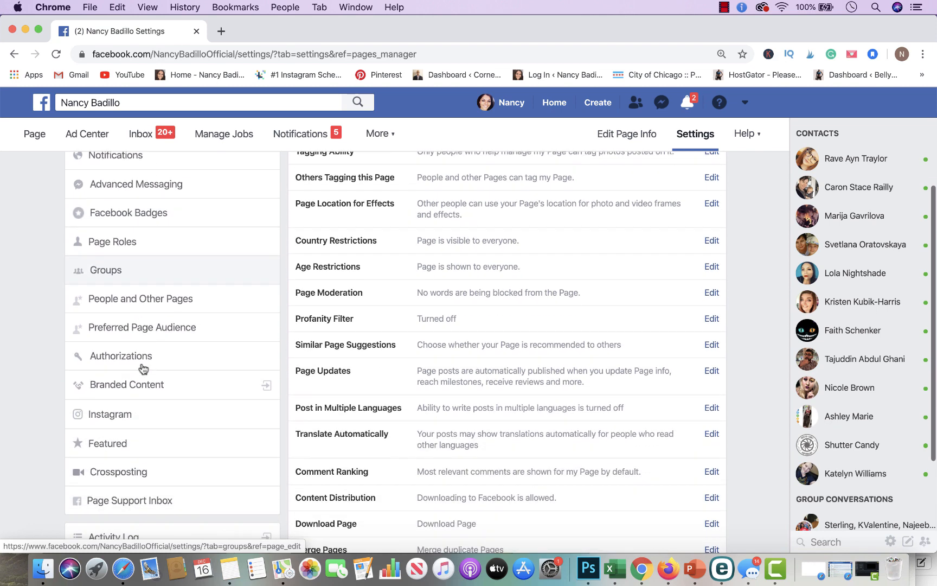
{"action": "left_click", "coordinate": [110, 414]}
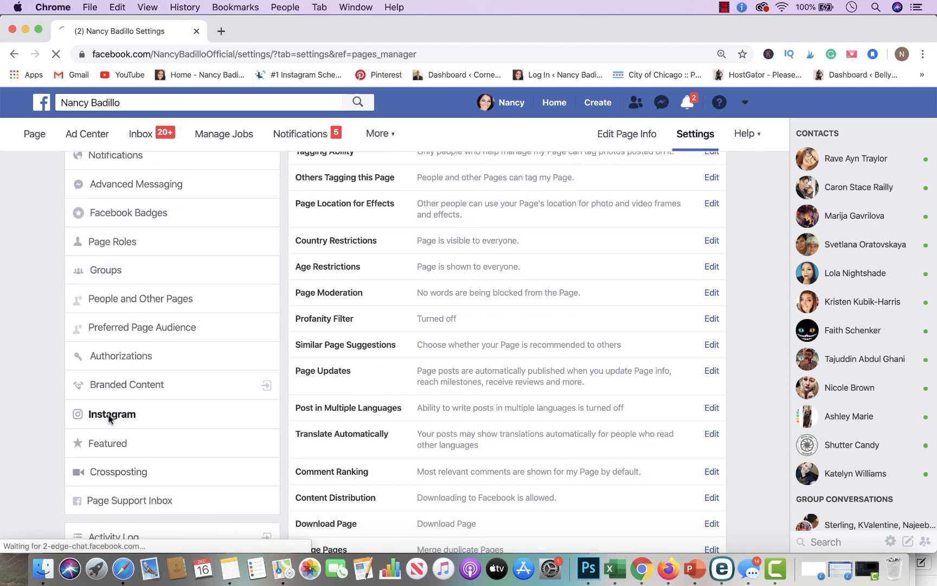
{"action": "left_click", "coordinate": [111, 414]}
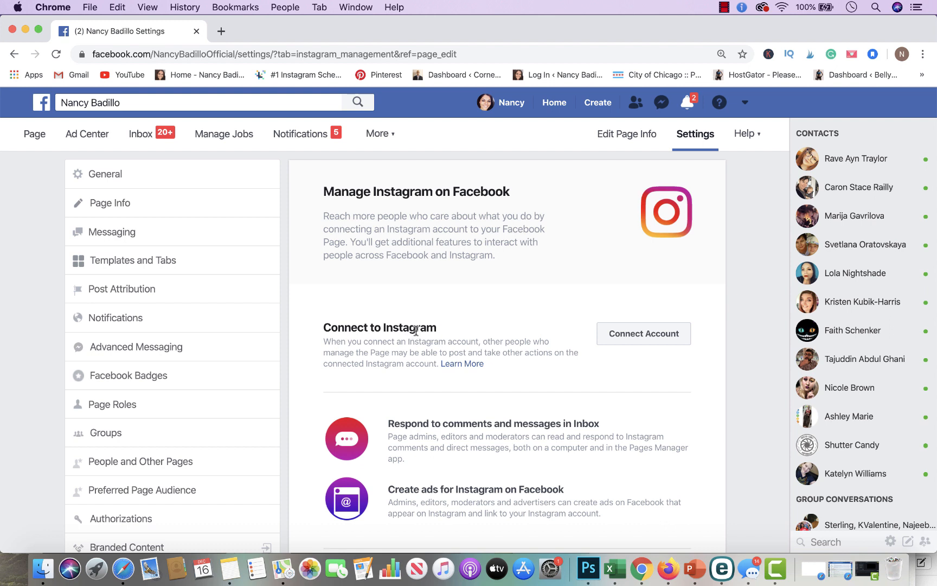
{"action": "mouse_move", "coordinate": [588, 356]}
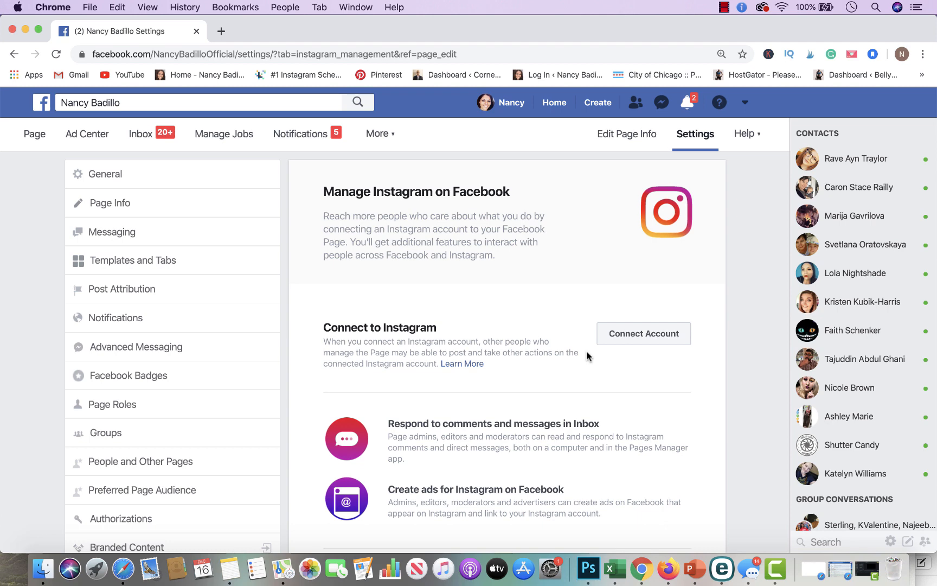
{"action": "mouse_move", "coordinate": [643, 333]}
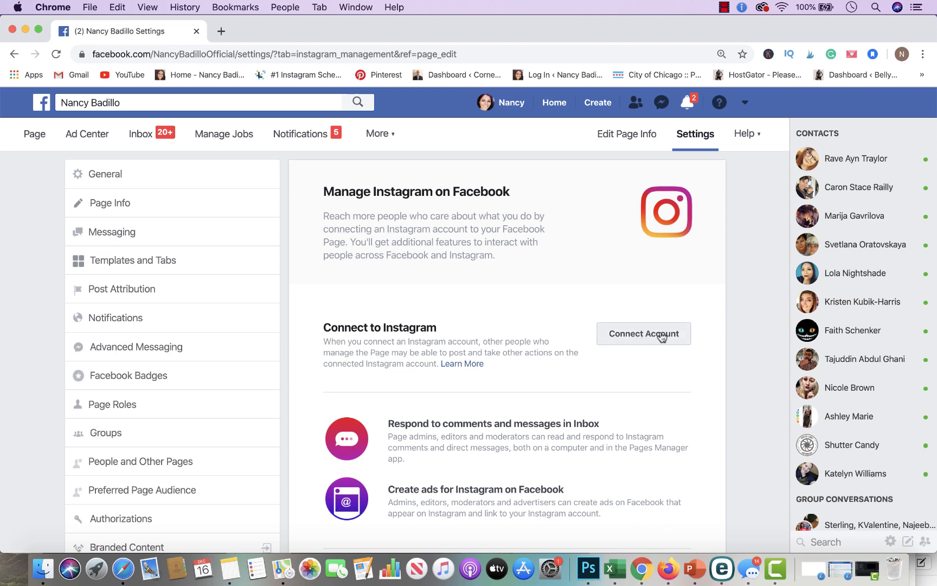
Step: Connect an Instagram account by logging in with username 'nancy' and password
{"action": "left_click", "coordinate": [644, 333]}
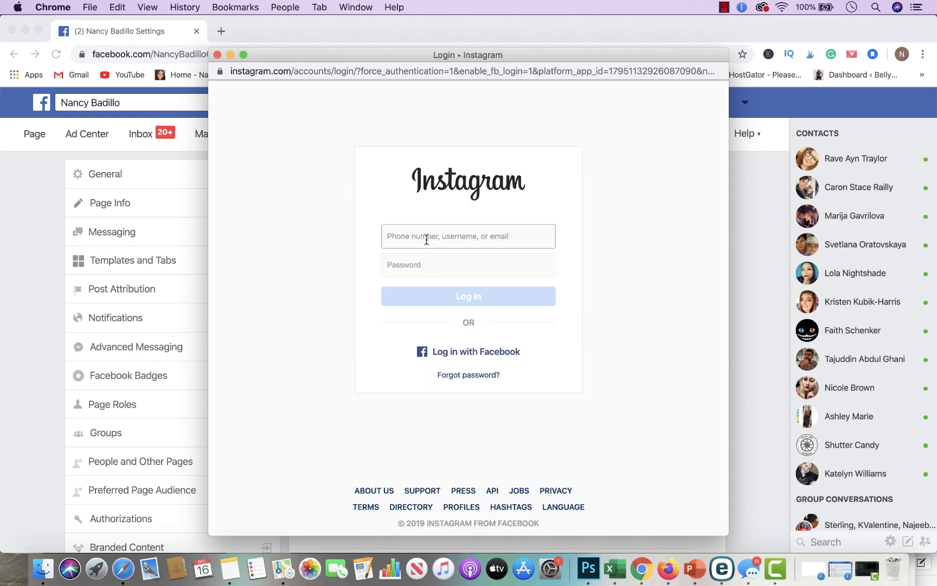
{"action": "type", "text": "nancy"}
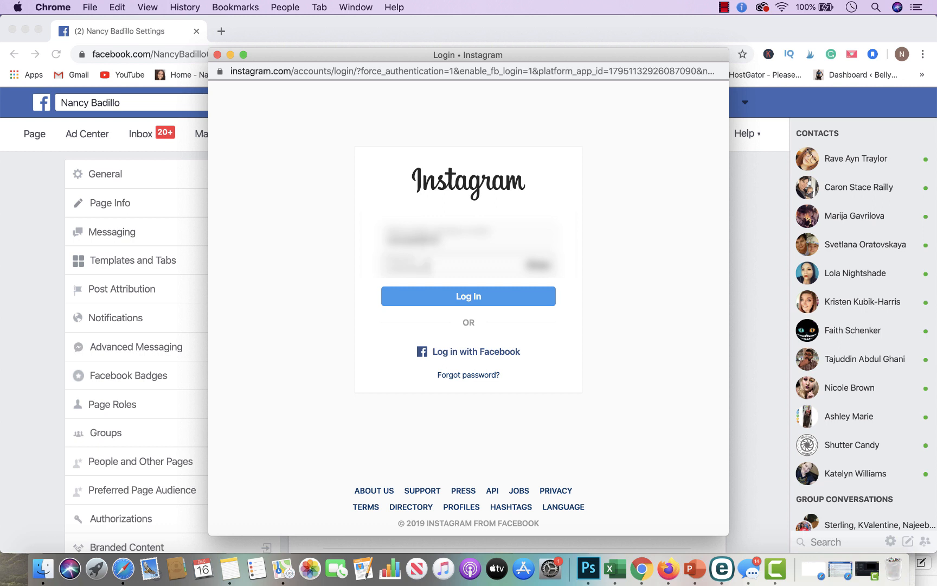
{"action": "left_click", "coordinate": [468, 296]}
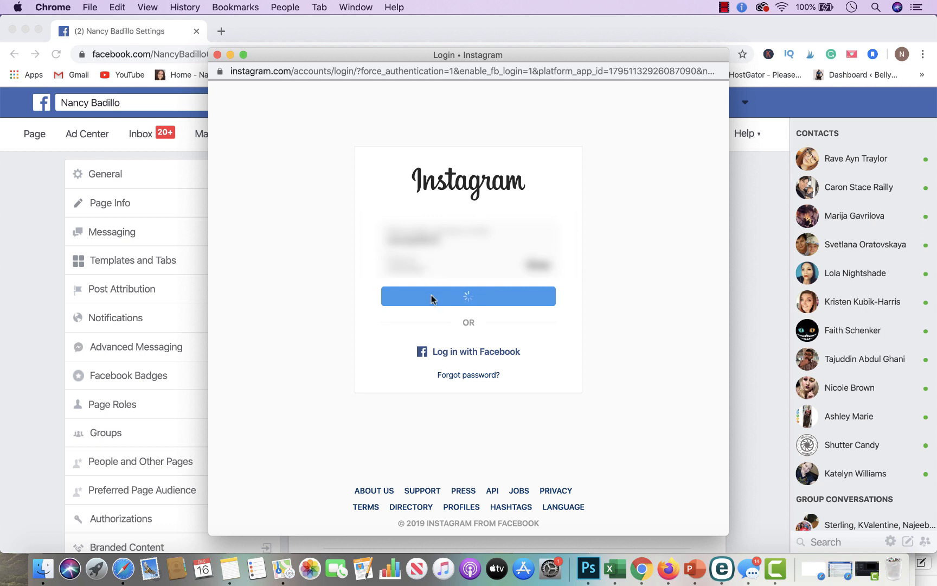
{"action": "left_click", "coordinate": [468, 297]}
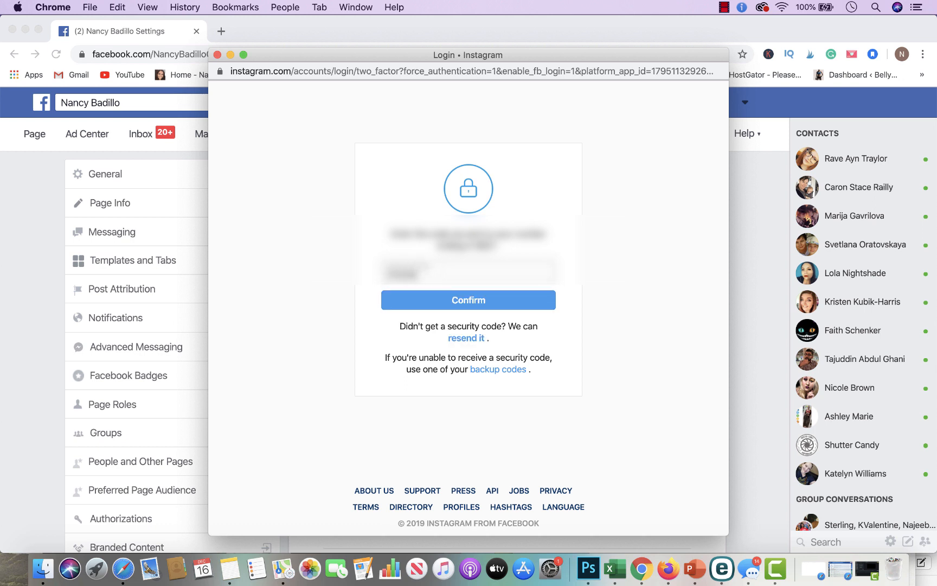
Step: Confirm the two-factor security code to finish Instagram sign-in
{"action": "left_click", "coordinate": [468, 299]}
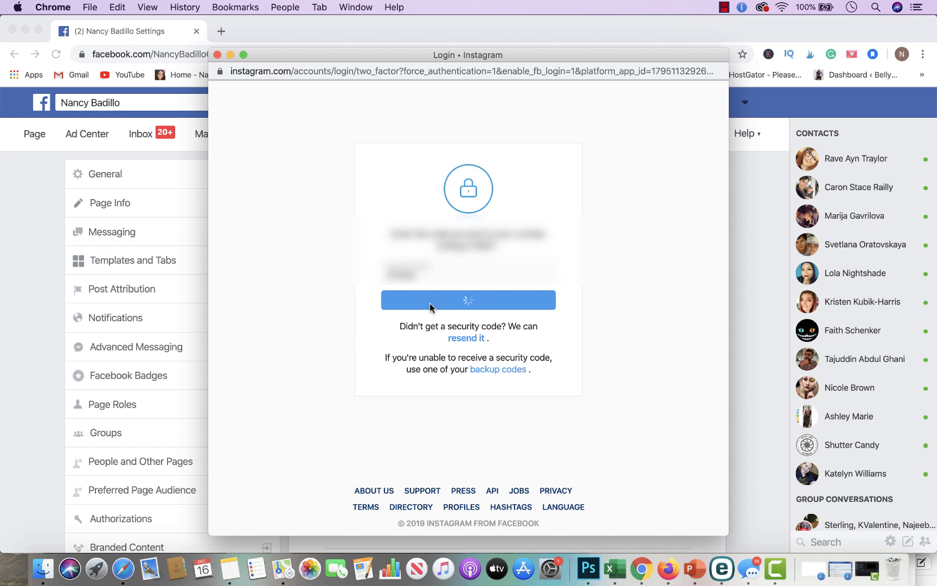
{"action": "left_click", "coordinate": [468, 299]}
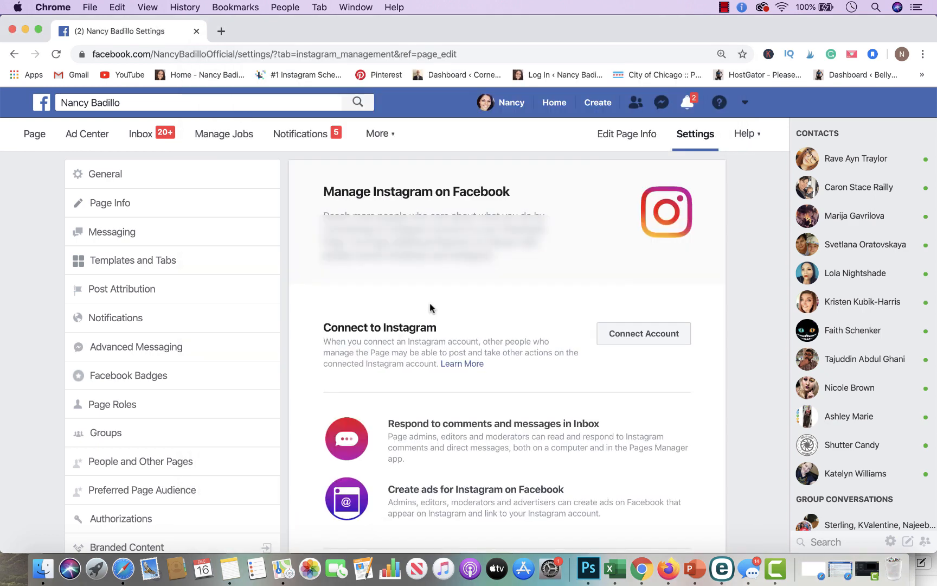
Step: Review the Instagram Account Details section on the reloaded page settings
{"action": "left_click", "coordinate": [56, 53]}
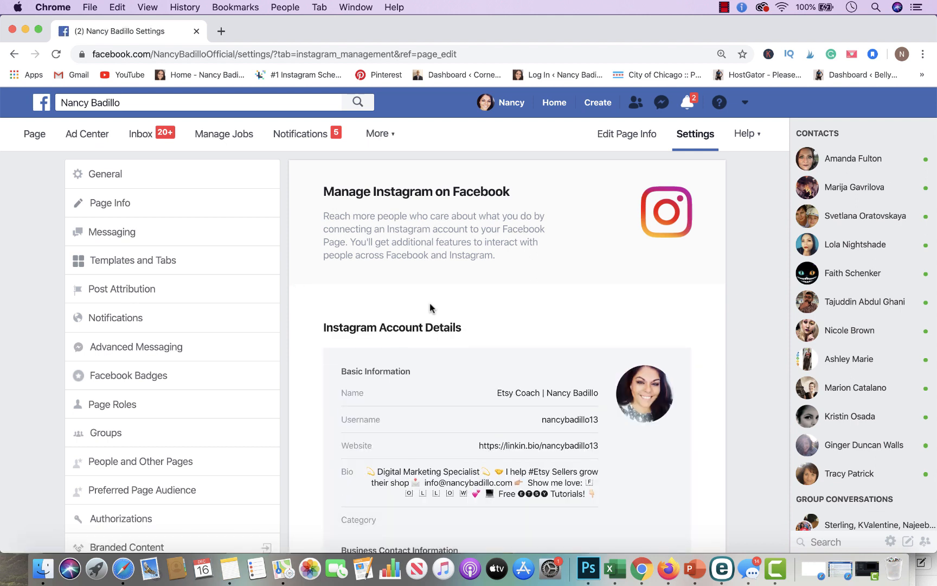
{"action": "mouse_move", "coordinate": [433, 355]}
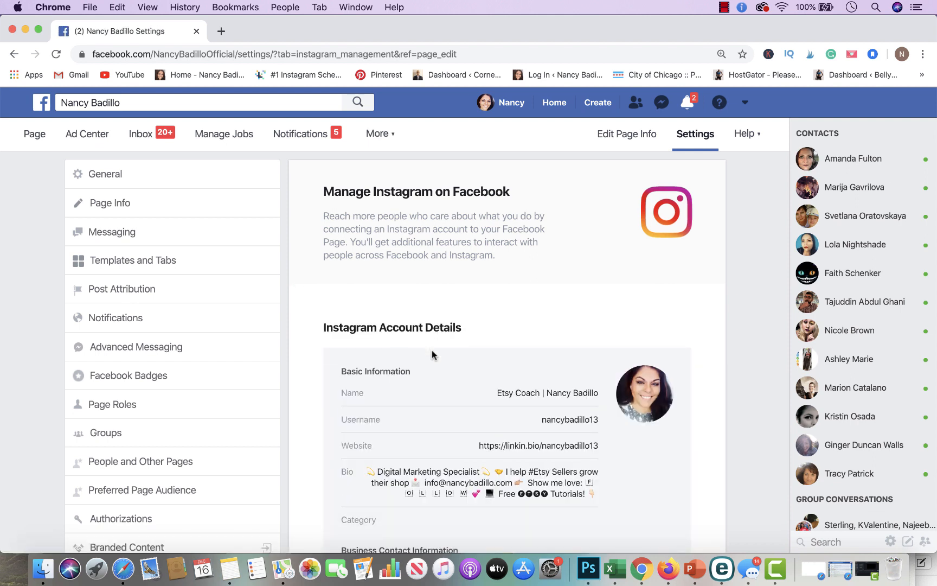
{"action": "mouse_move", "coordinate": [520, 467]}
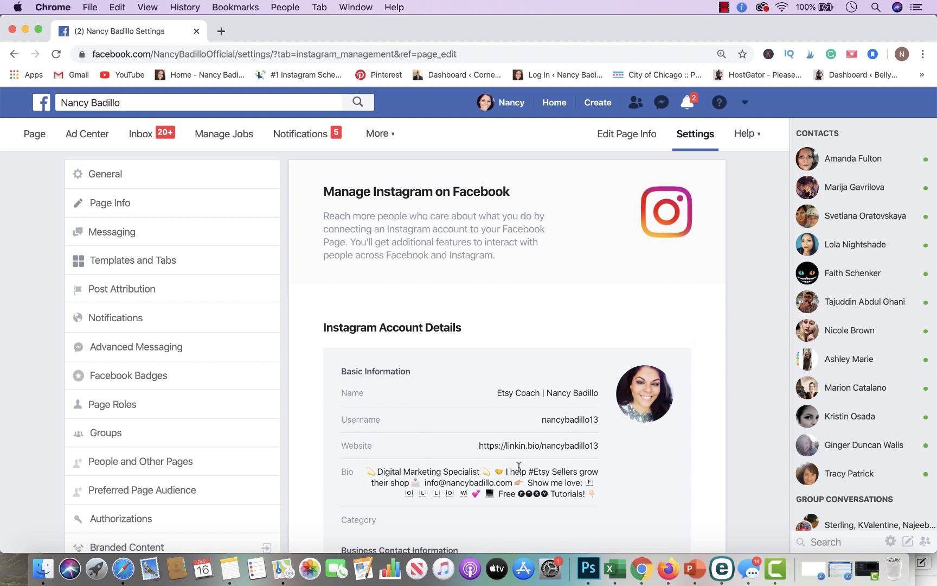